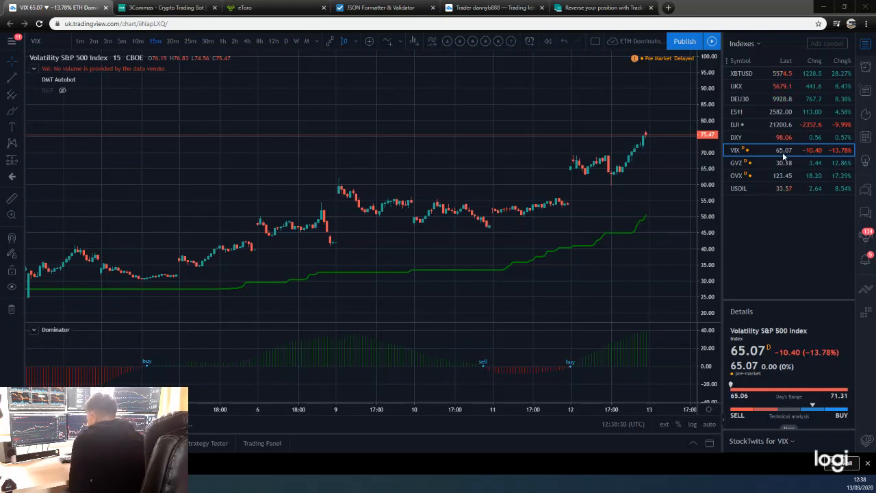
# Load the OVX crude oil volatility chart from the Indexes watchlist, then select GVZ
pyautogui.click(737, 176)
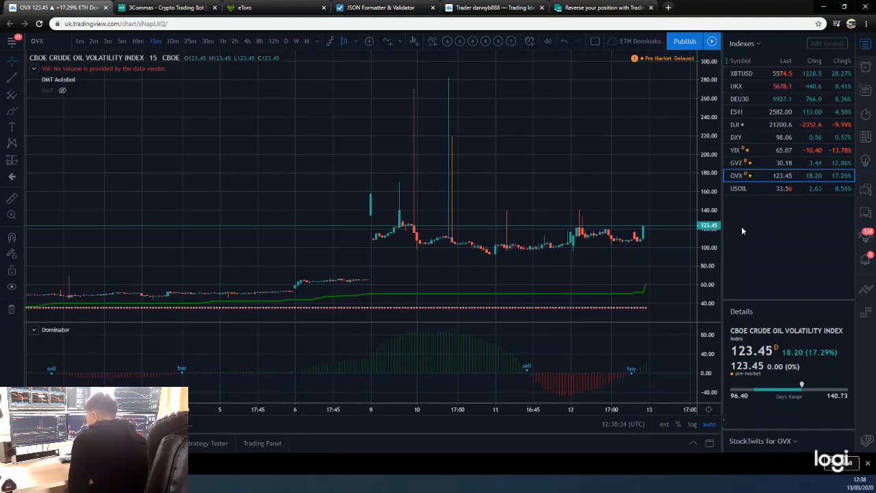
pyautogui.click(753, 163)
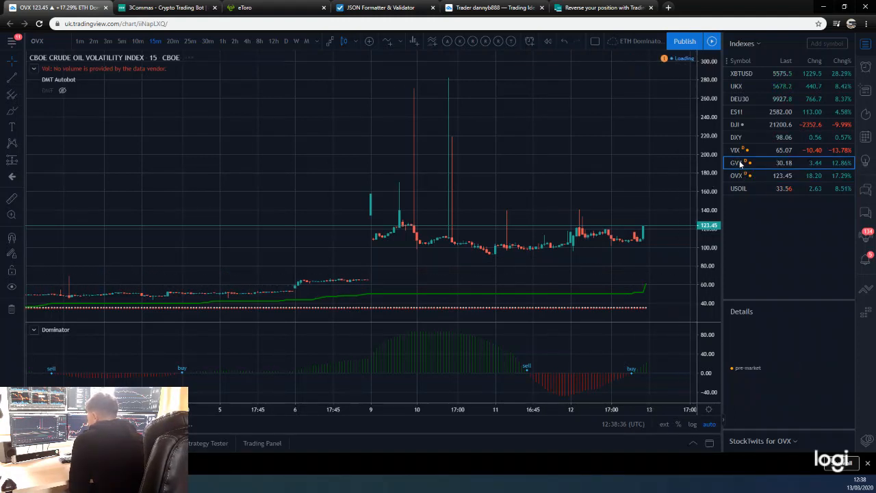